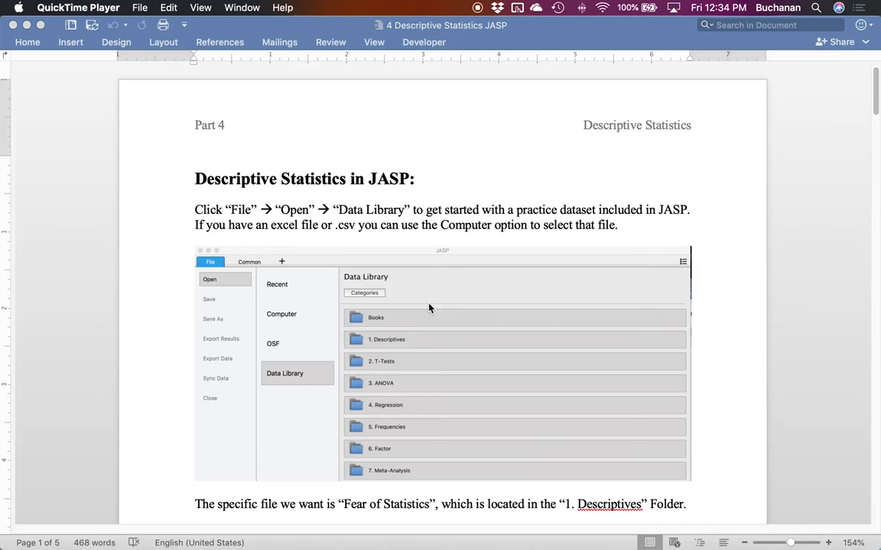
Launch JASP via Spotlight and scroll the Word tutorial past the Data Library screenshot.
click(816, 8)
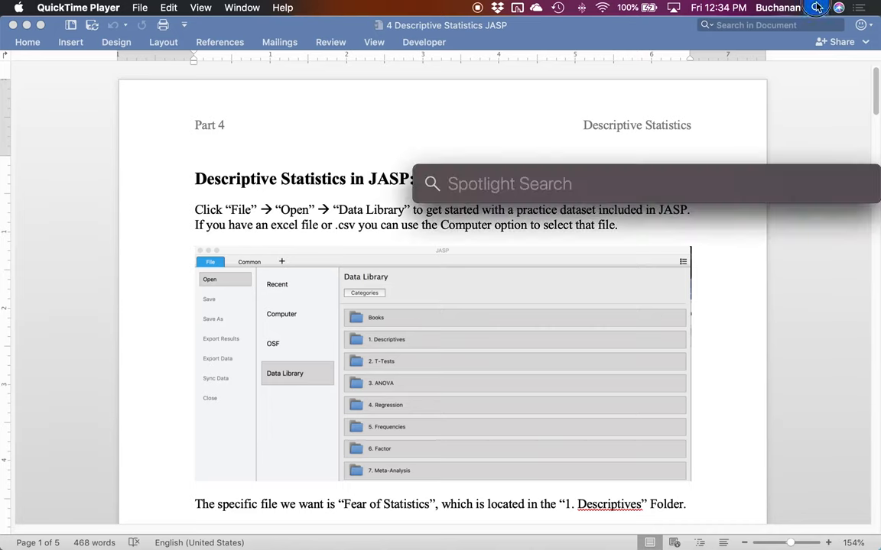
click(816, 8)
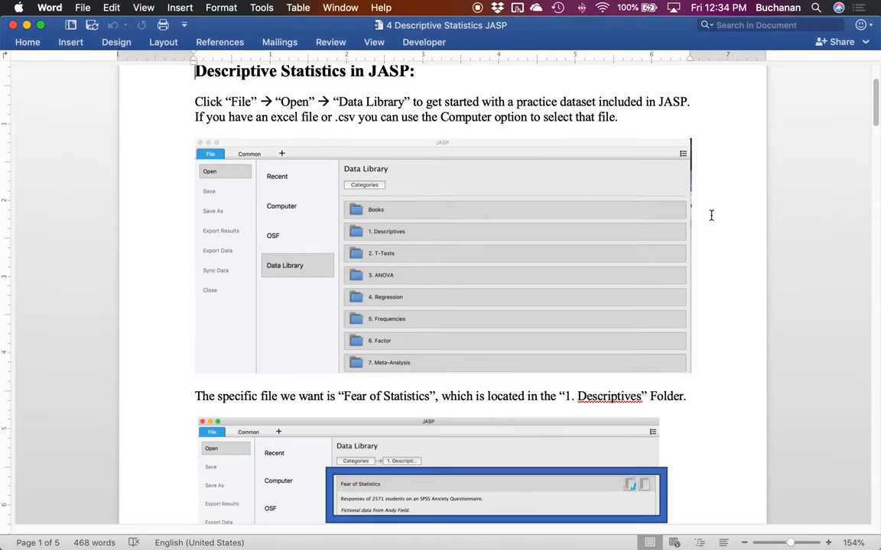
scroll(down, 3)
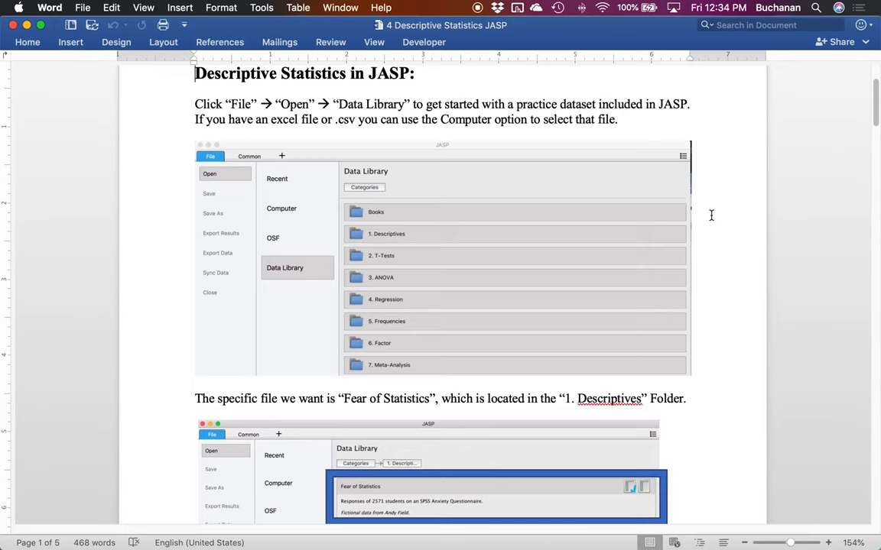
scroll(down, 3)
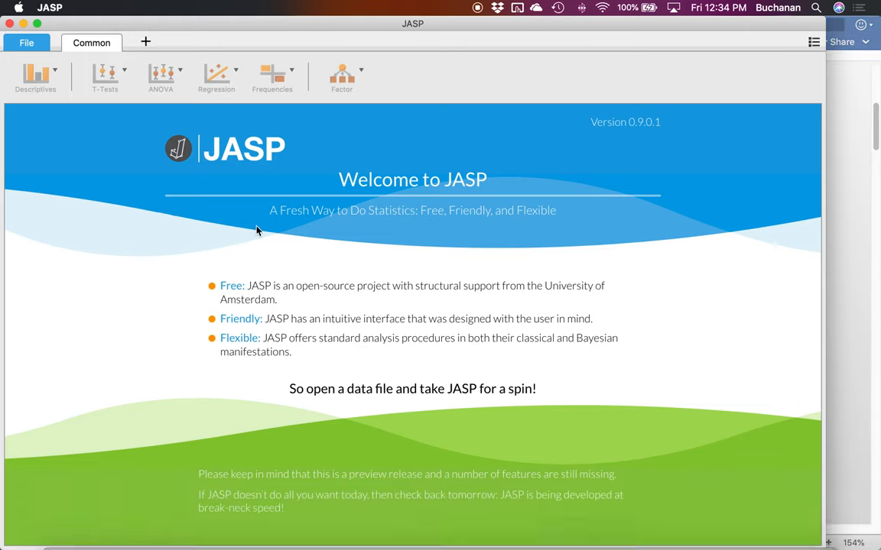
Browse File > Open > Data Library into the 1. Descriptives folder listing Fear of Statistics.
click(26, 43)
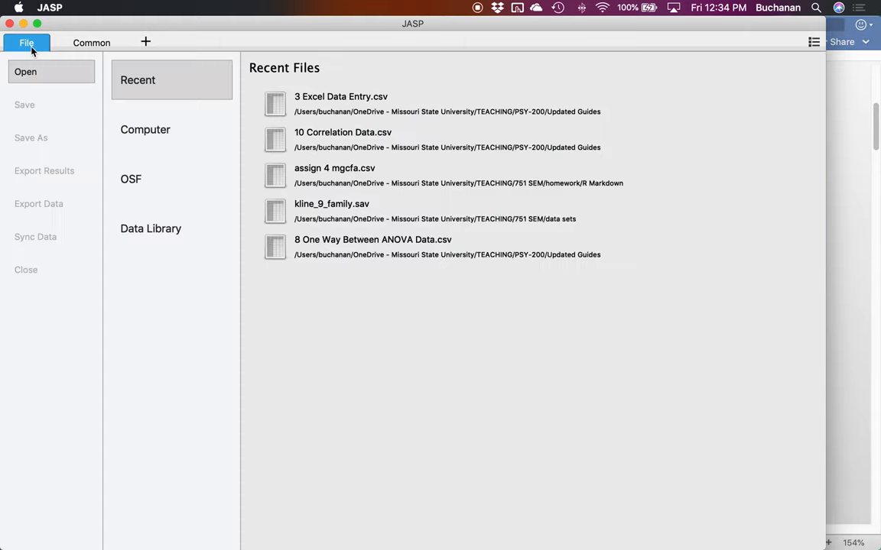
click(150, 228)
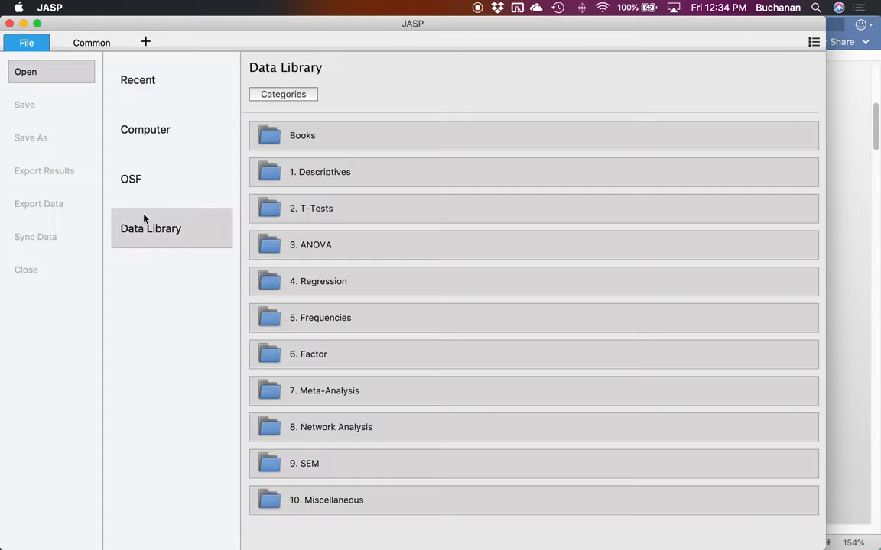
click(318, 171)
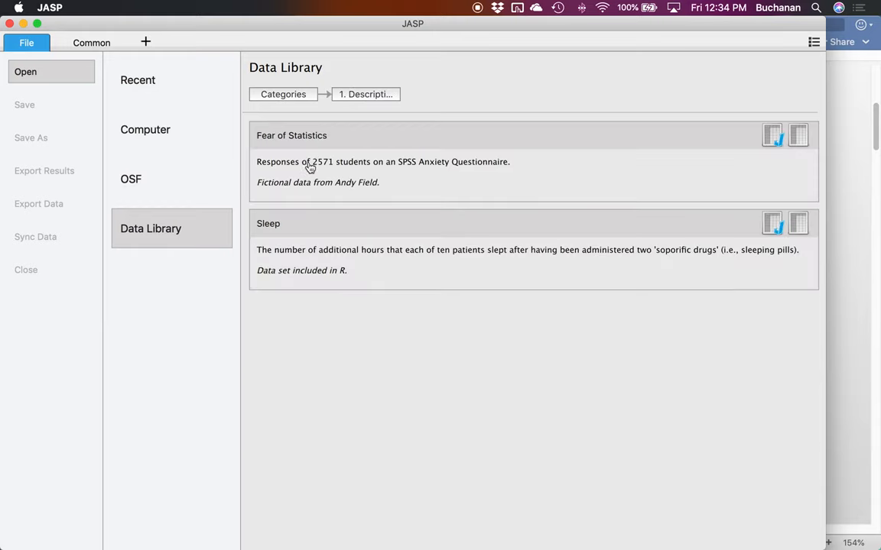
mouse_move(343, 144)
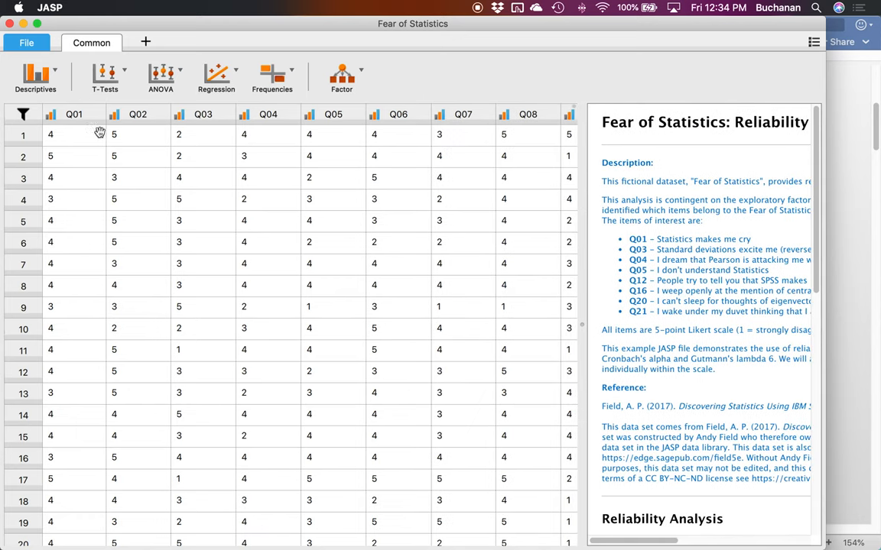
mouse_move(489, 126)
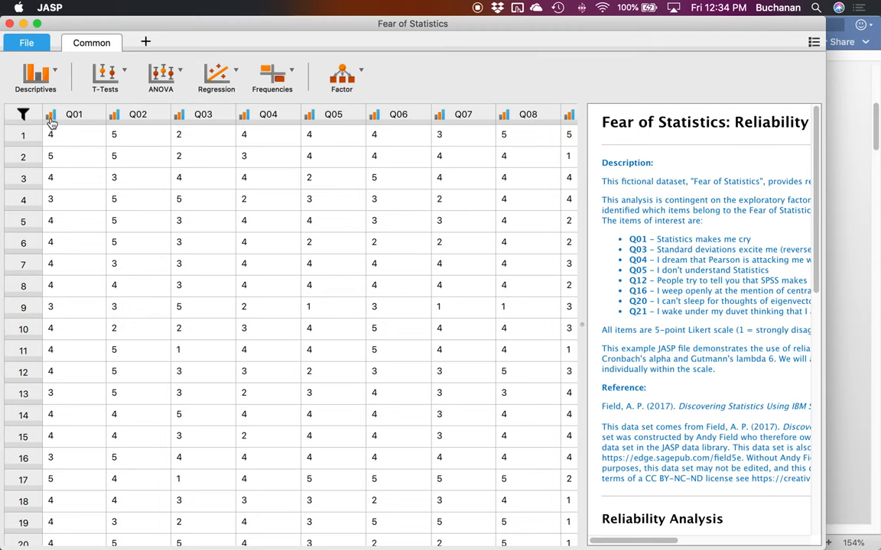
click(50, 113)
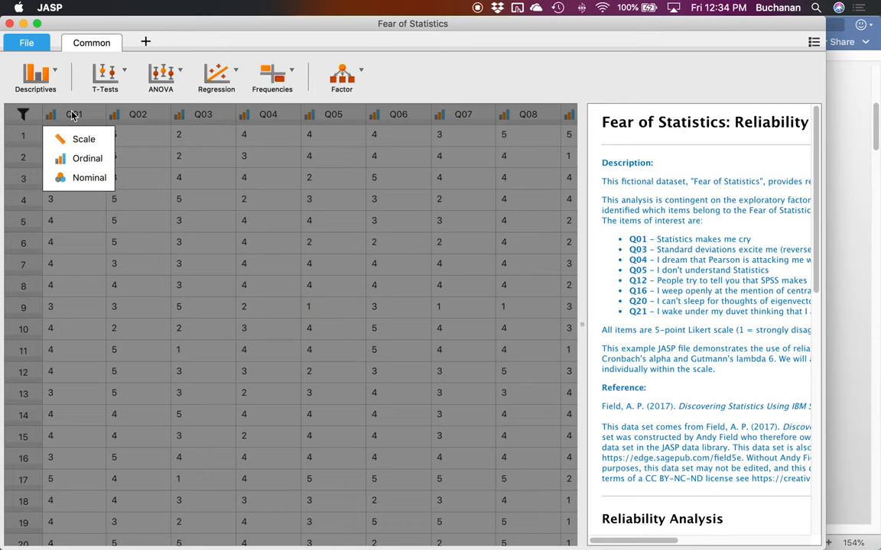
mouse_move(296, 162)
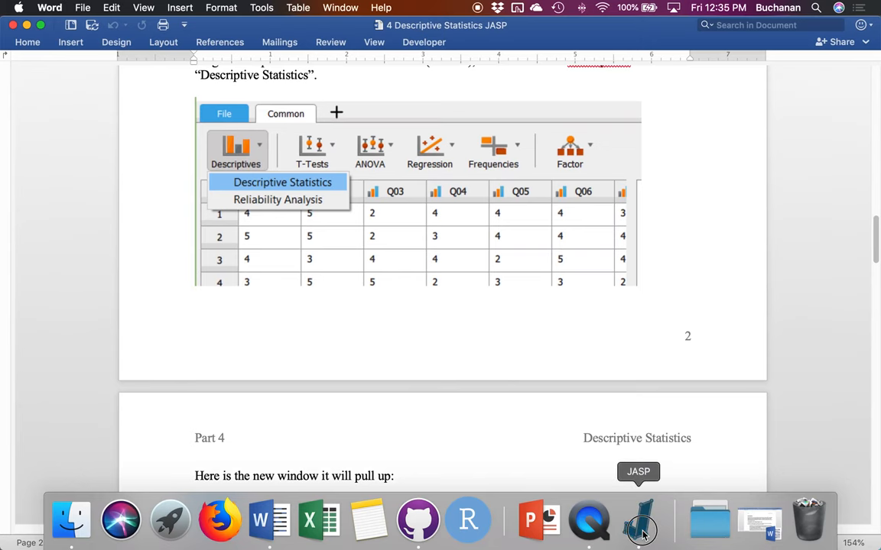
Switch back to JASP and start a Descriptive Statistics analysis from the Descriptives menu.
click(639, 520)
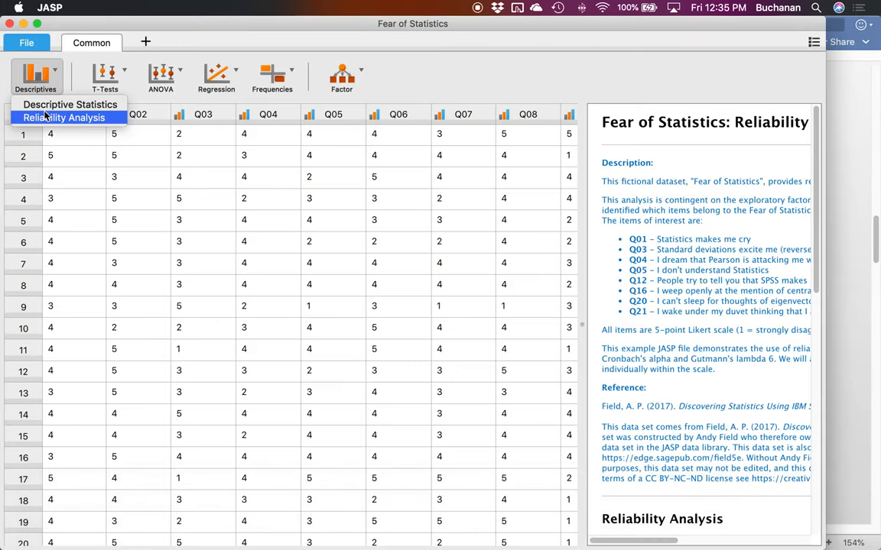
click(71, 104)
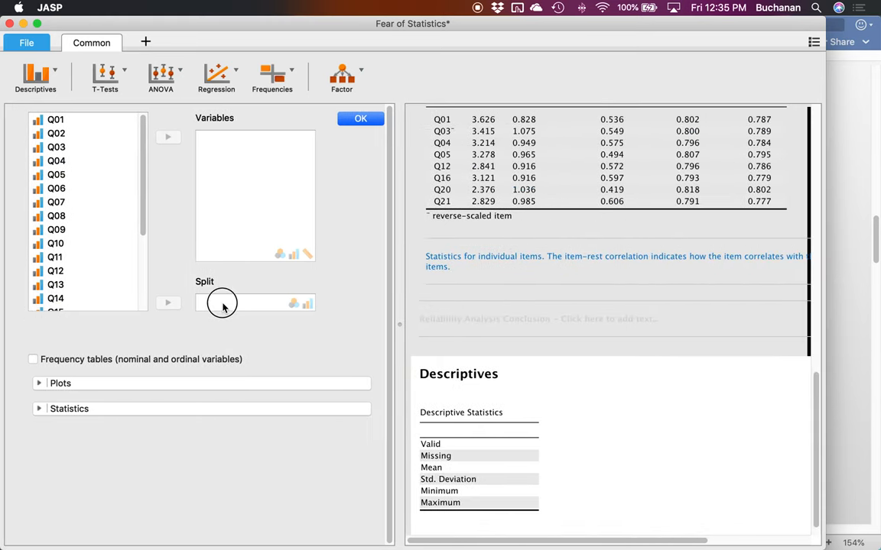
mouse_move(202, 428)
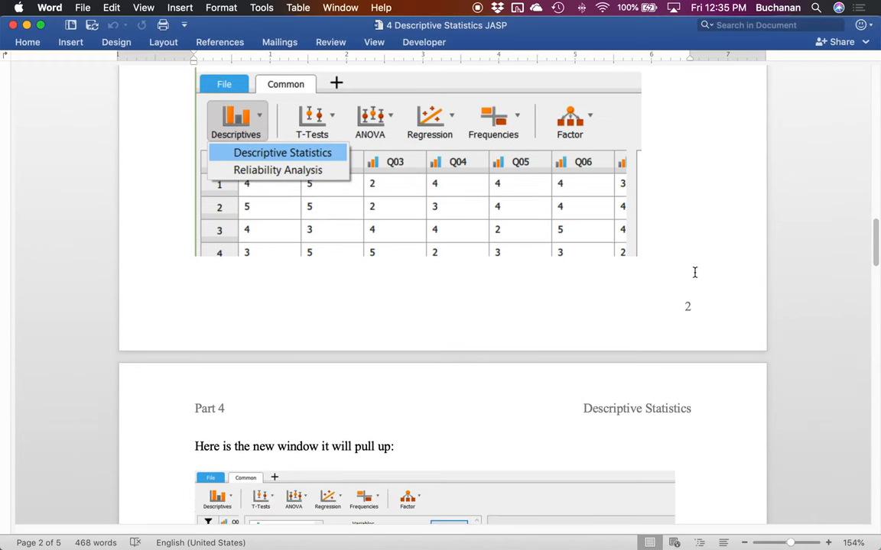
scroll(down, 3)
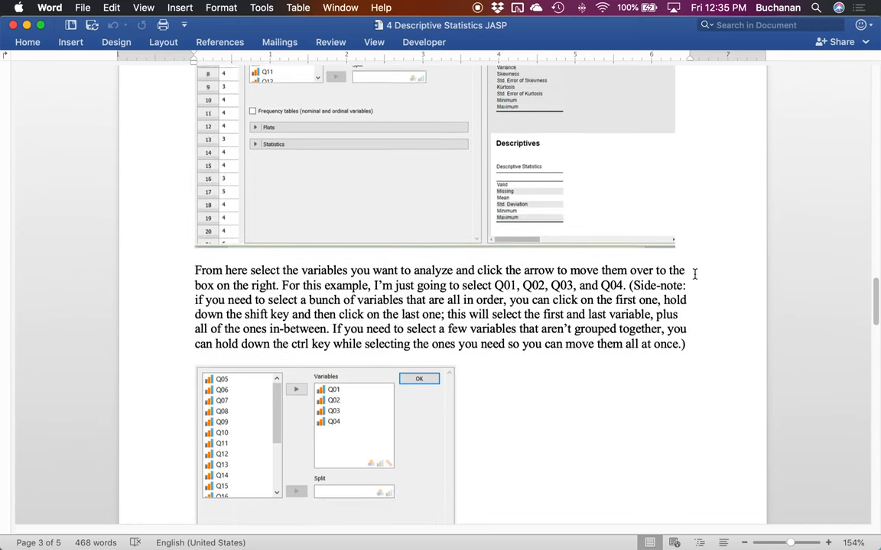
scroll(down, 3)
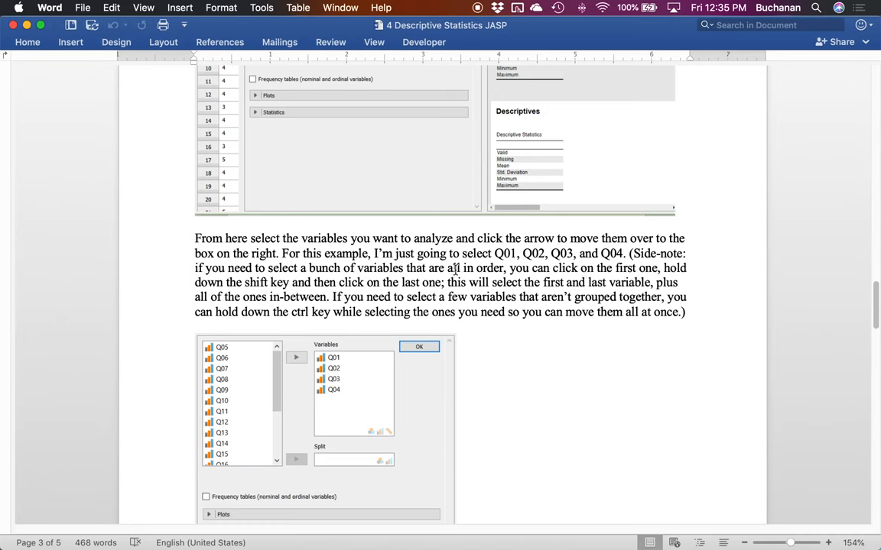
mouse_move(563, 272)
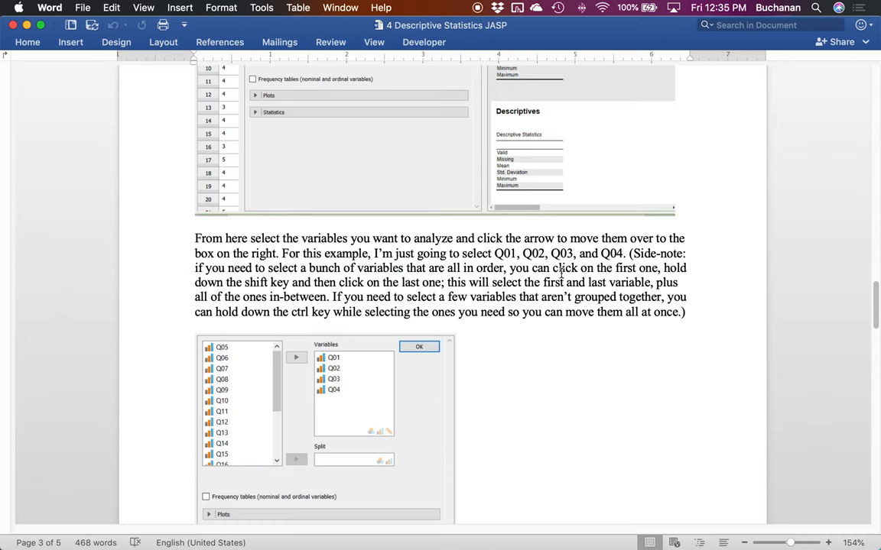
mouse_move(588, 535)
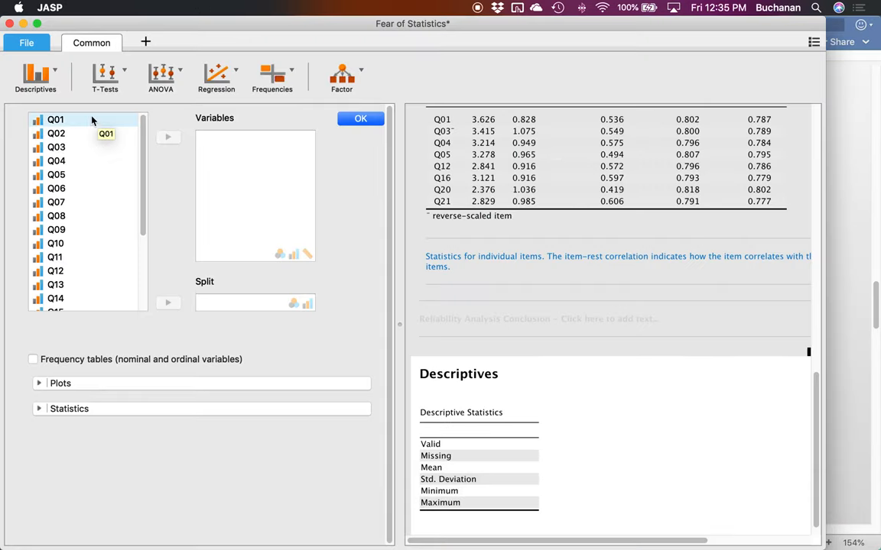
Move Q01 through Q04 into the Variables box and remove any extra variables.
click(55, 119)
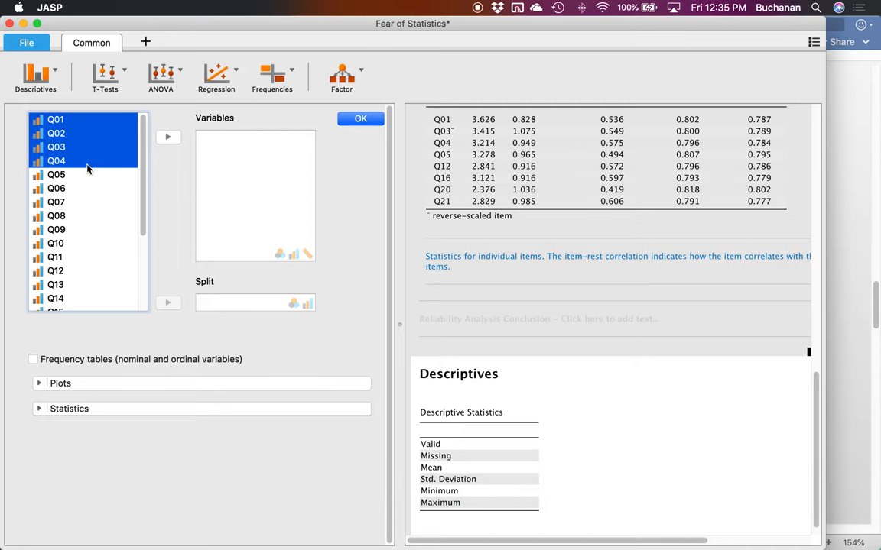
click(168, 138)
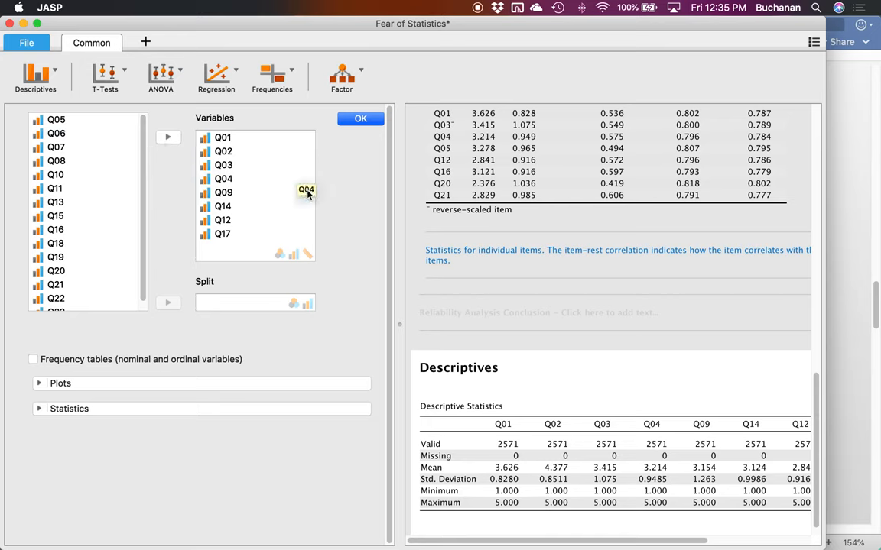
drag(55, 188, 289, 185)
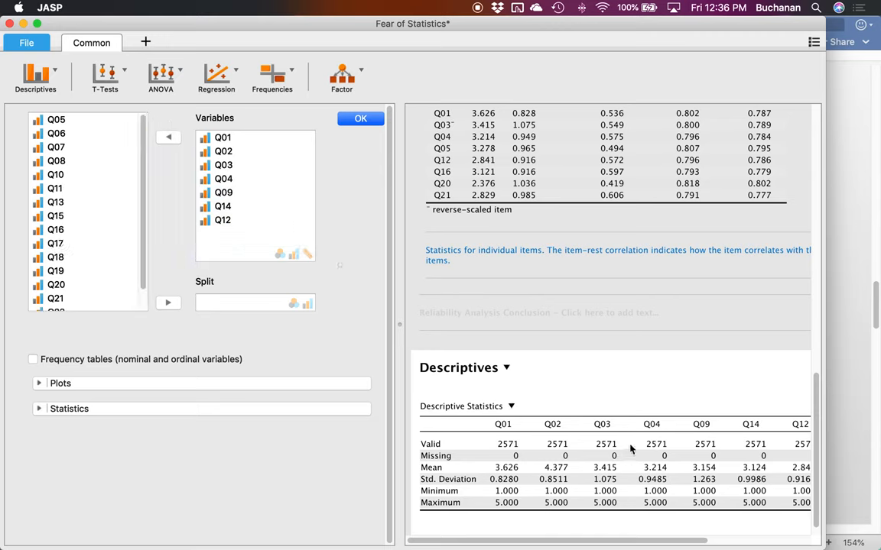
click(223, 192)
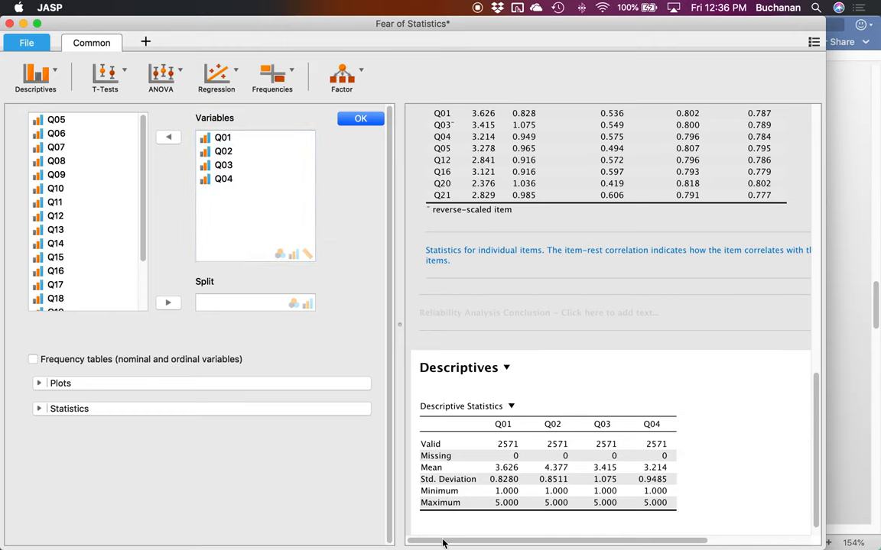
mouse_move(511, 476)
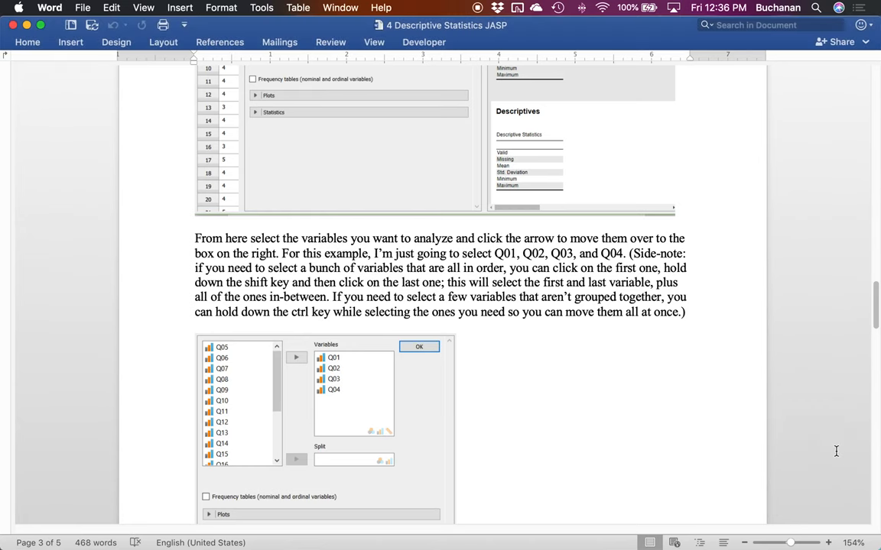
Scroll the Word tutorial to the Statistics options section and bring JASP back to the front.
scroll(down, 3)
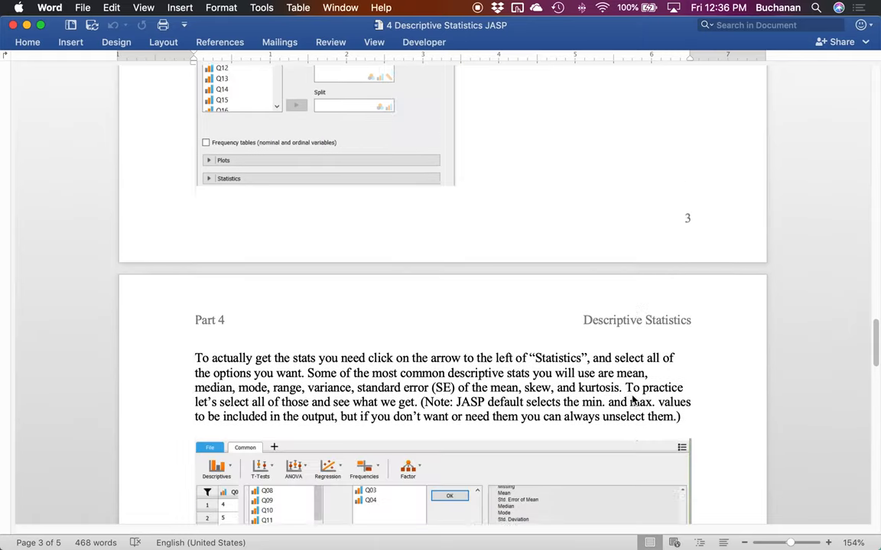
scroll(down, 3)
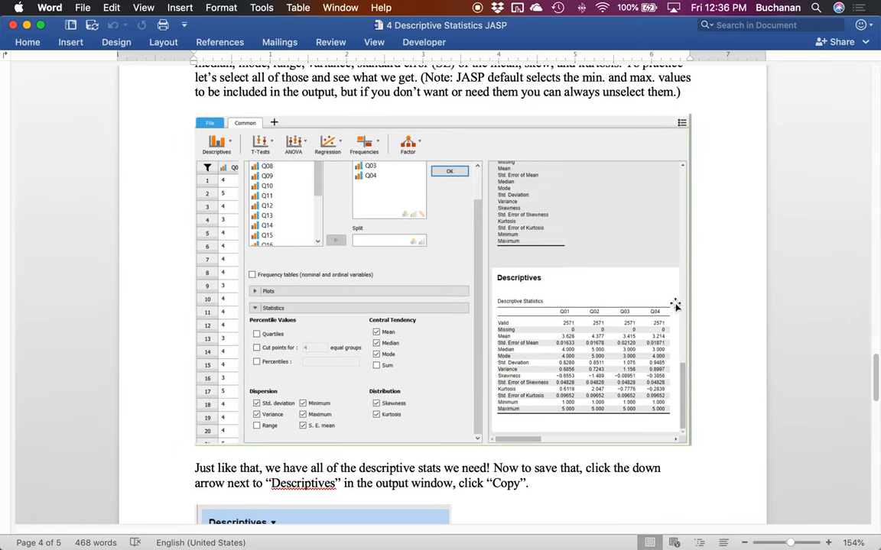
mouse_move(254, 313)
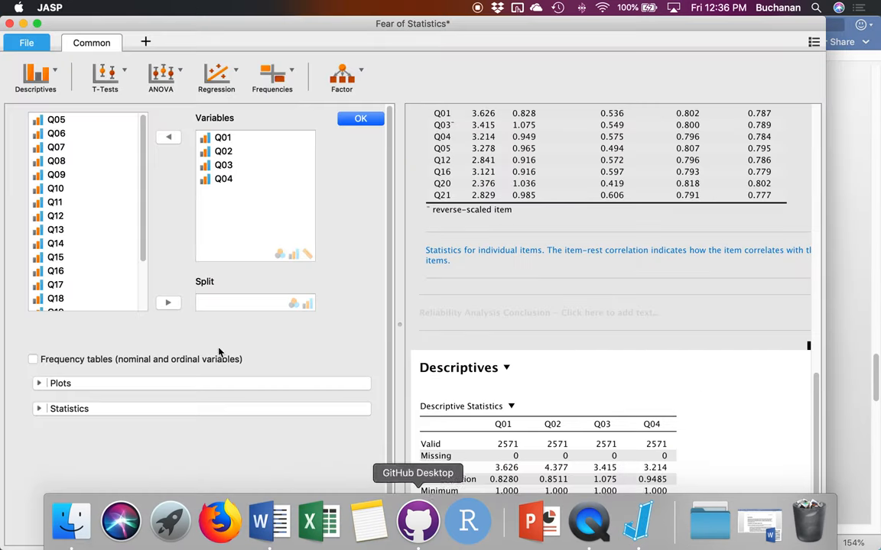
click(34, 359)
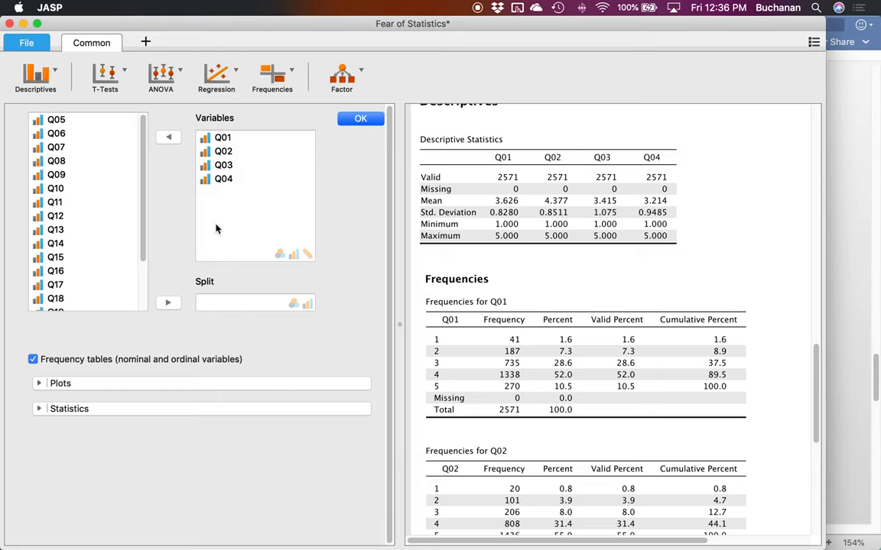
Uncheck Frequency tables so only the Q01–Q04 Descriptive Statistics table remains.
click(223, 179)
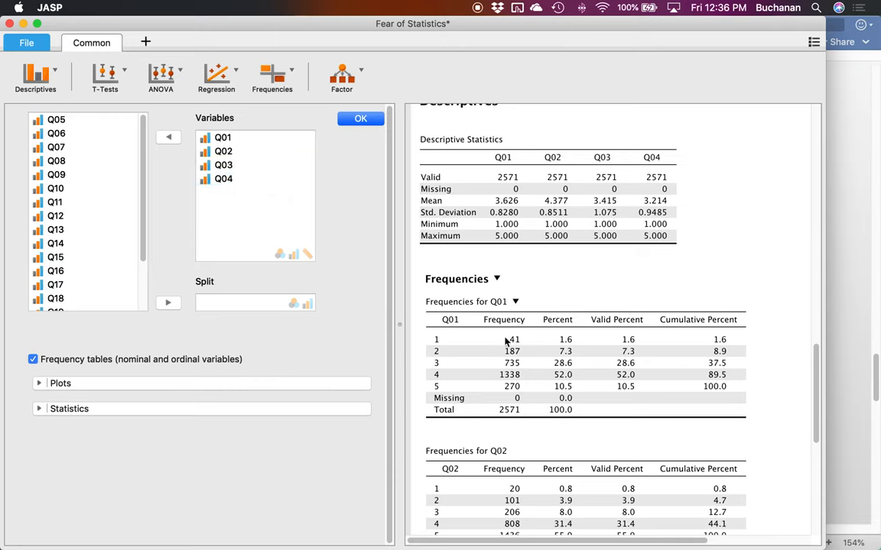
mouse_move(526, 370)
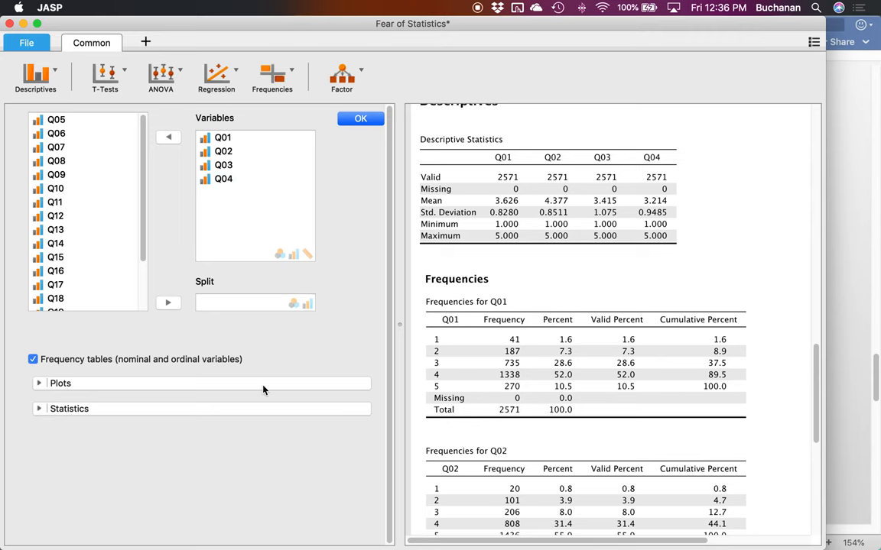
click(34, 359)
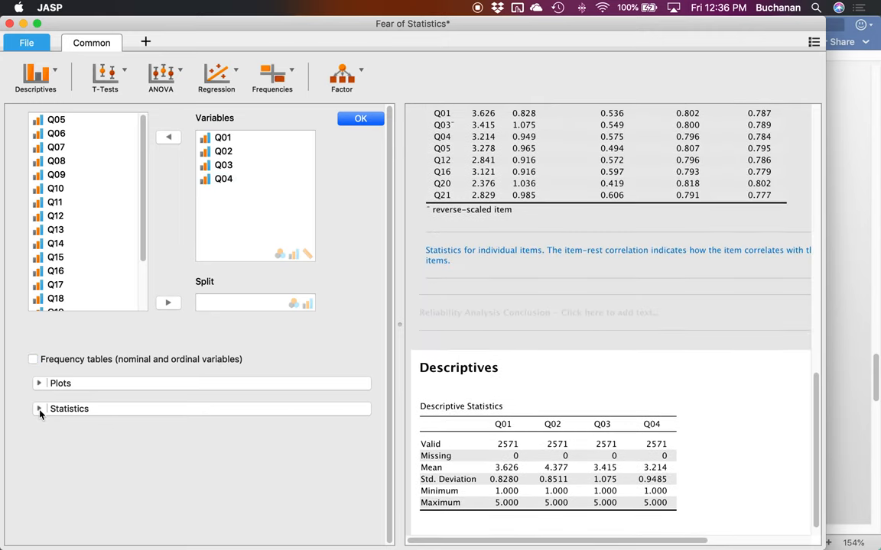
In the Statistics options, add Median, Mode and Quartiles to the Q01–Q04 descriptives table.
click(40, 408)
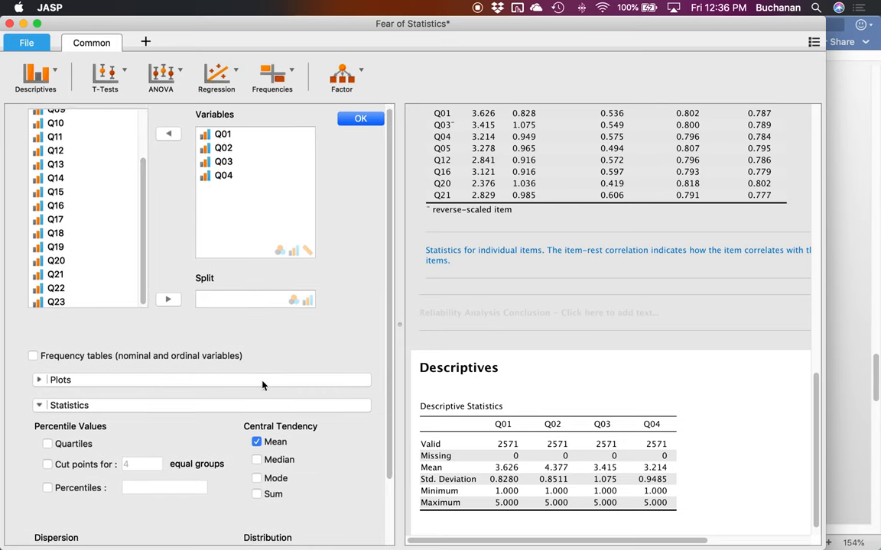
scroll(down, 3)
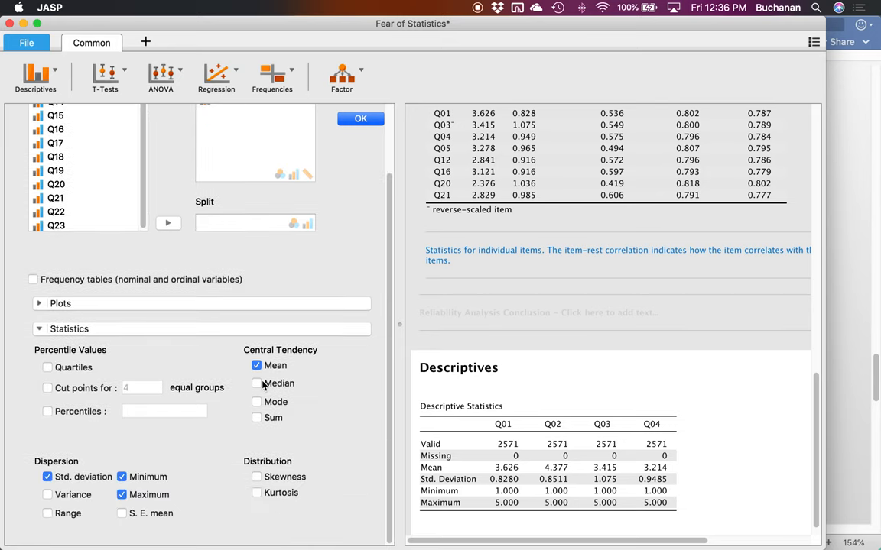
click(257, 383)
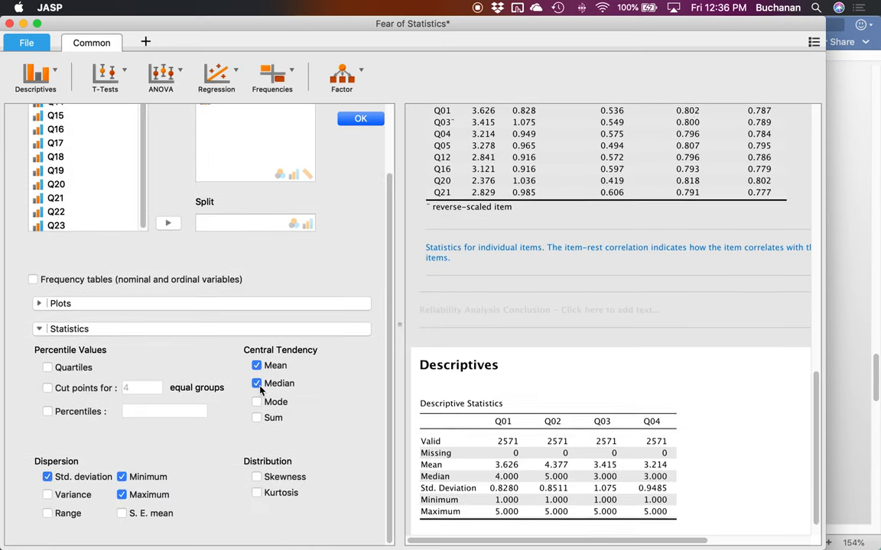
click(257, 401)
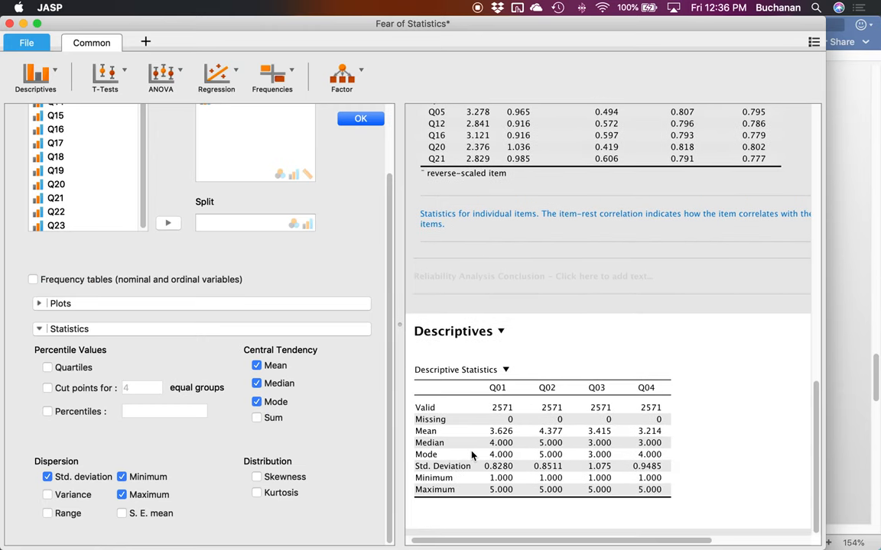
mouse_move(523, 439)
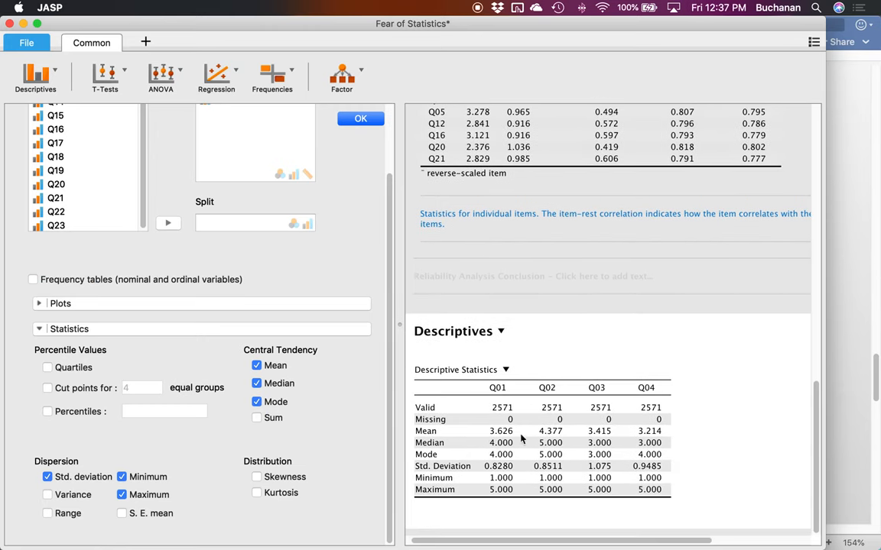
mouse_move(456, 444)
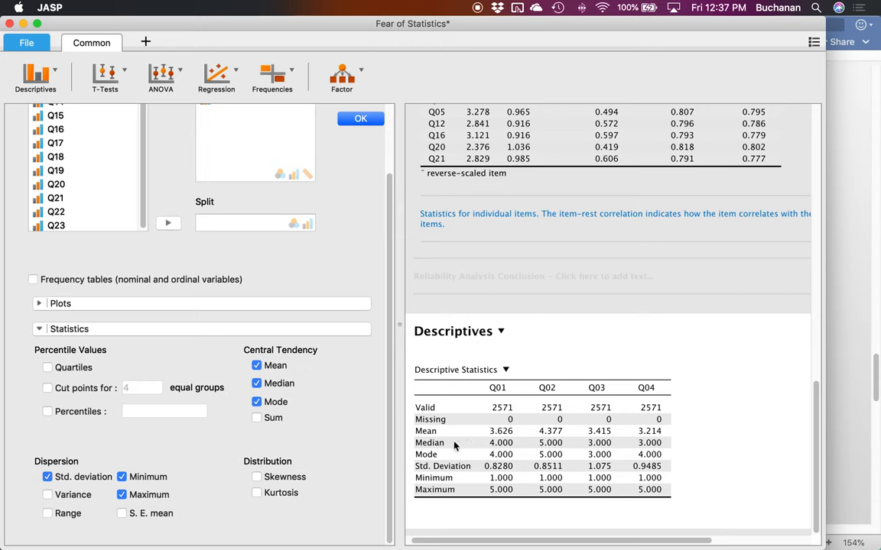
mouse_move(451, 449)
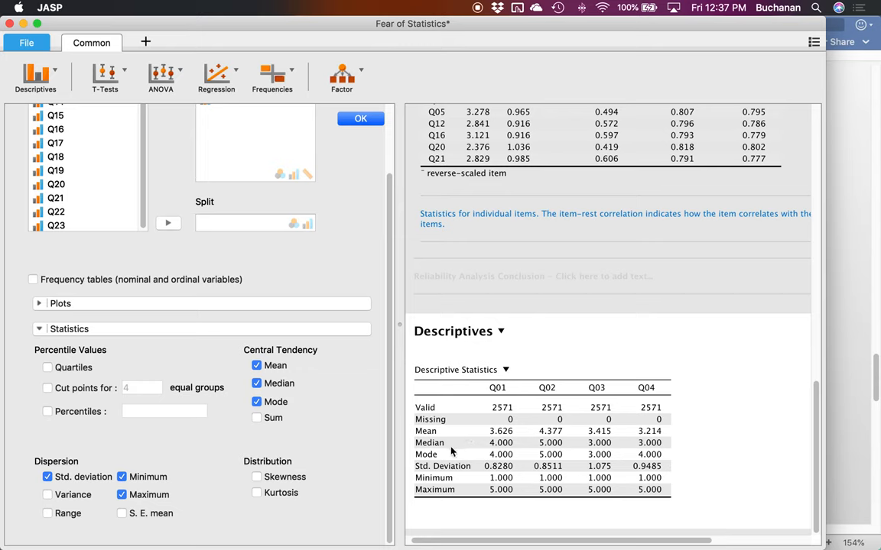
mouse_move(642, 472)
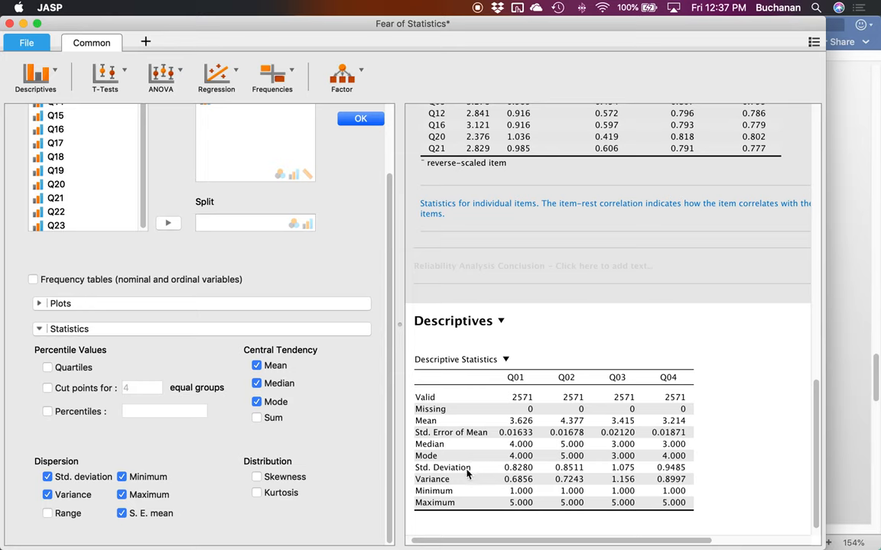
mouse_move(471, 470)
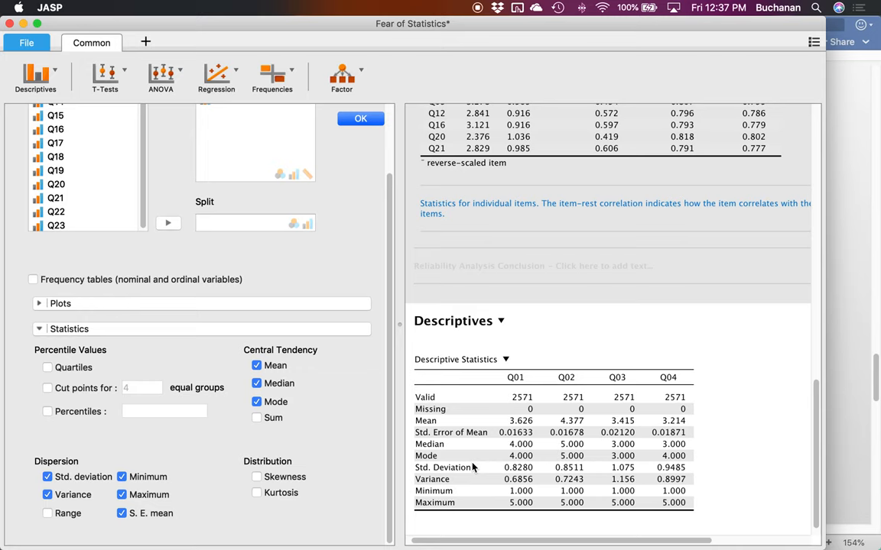
mouse_move(480, 468)
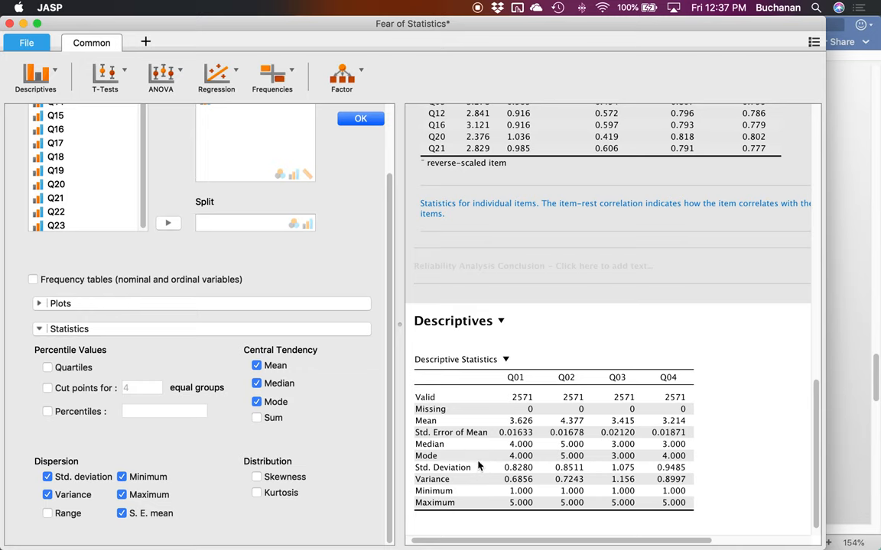
mouse_move(425, 476)
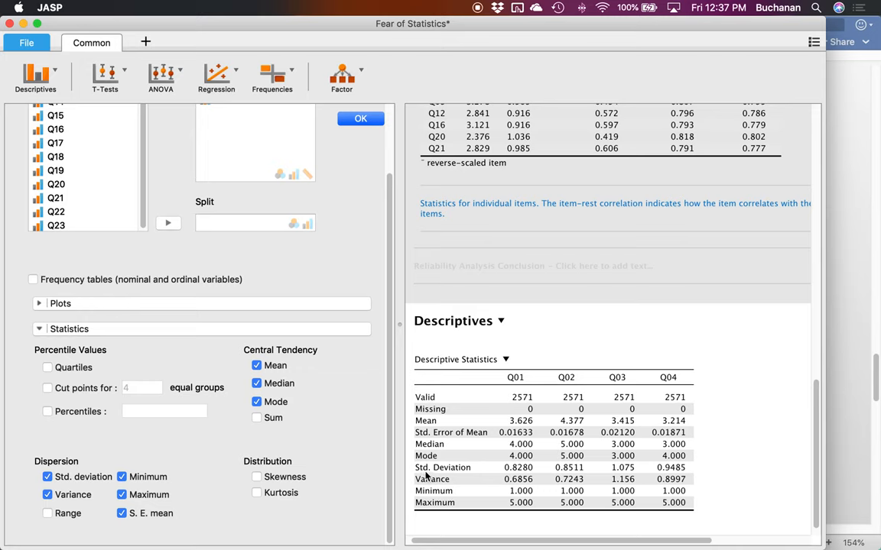
mouse_move(663, 444)
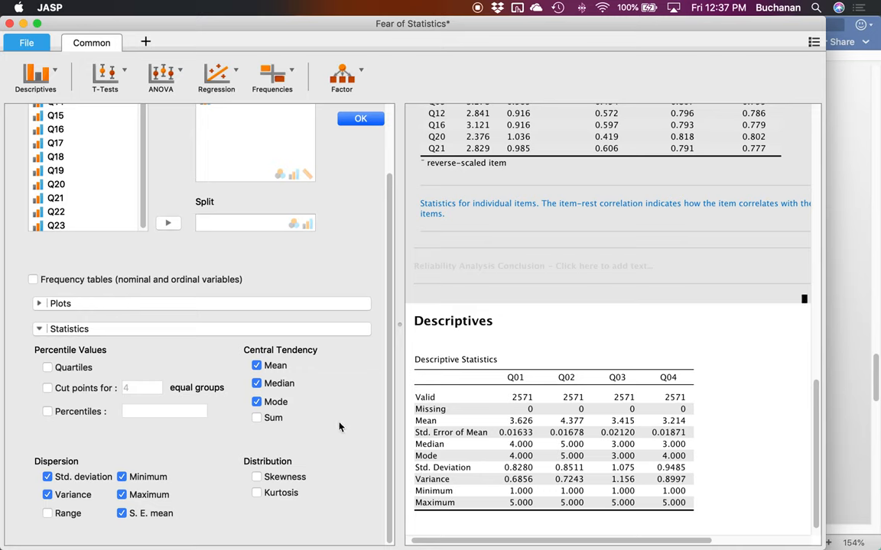
mouse_move(0, 348)
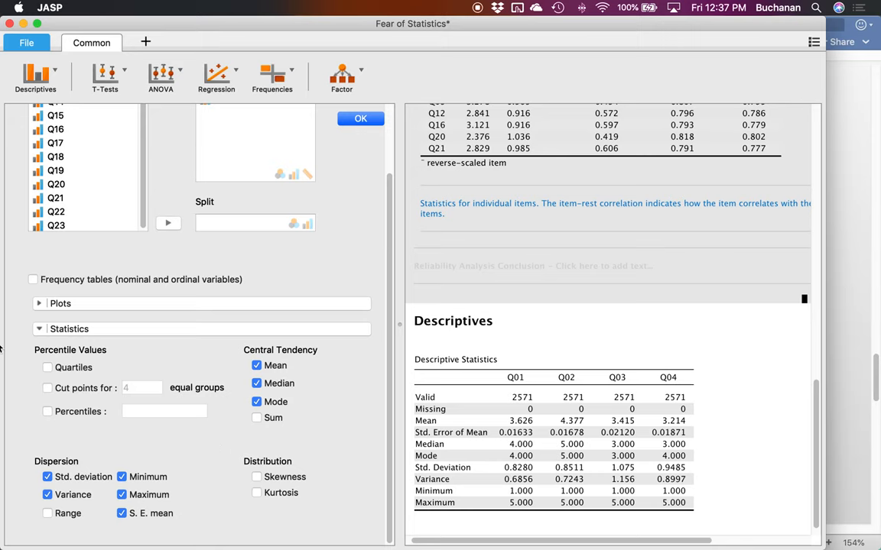
click(47, 367)
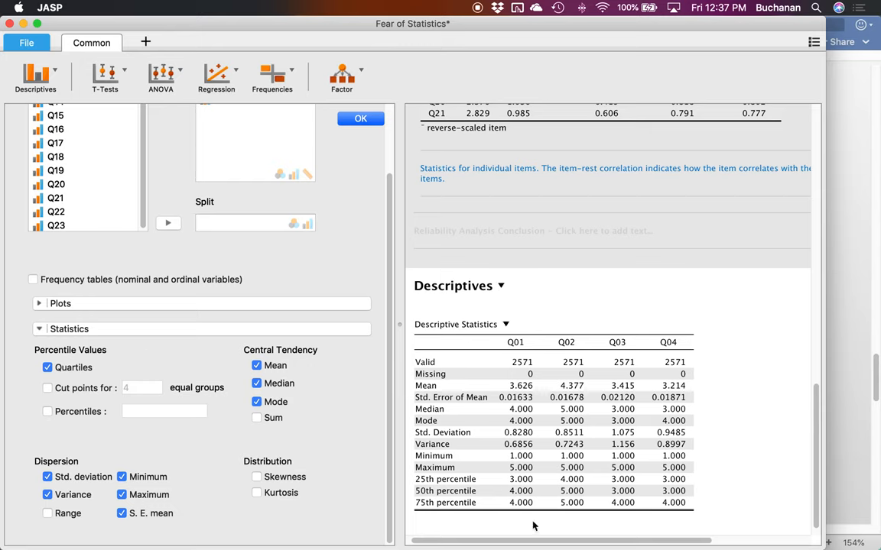
mouse_move(451, 506)
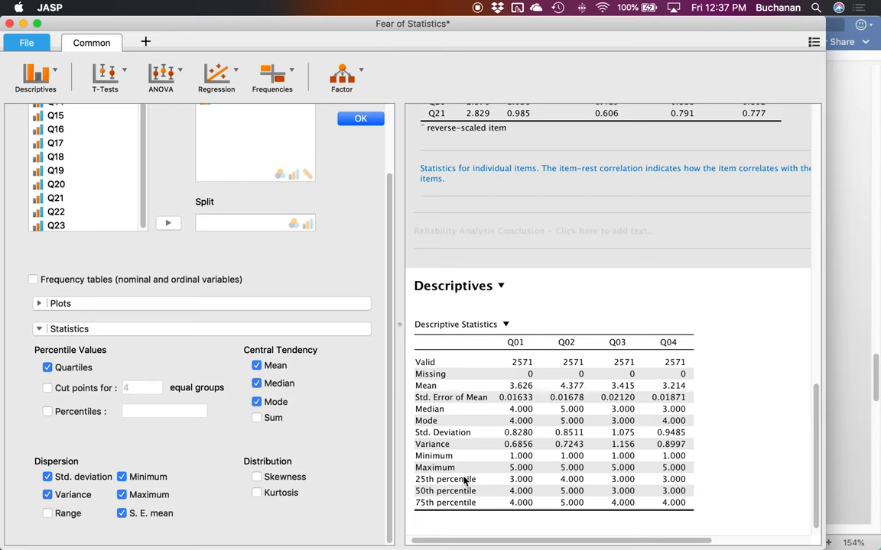
mouse_move(533, 519)
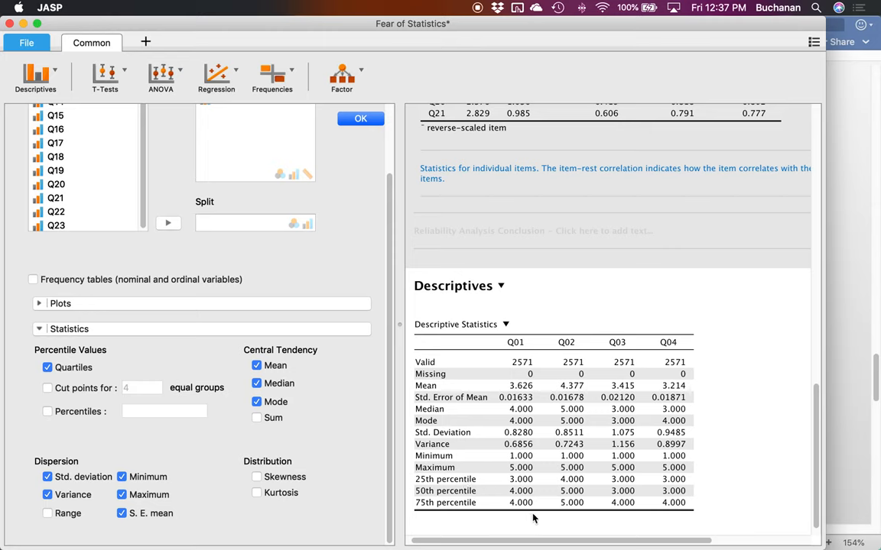
mouse_move(580, 489)
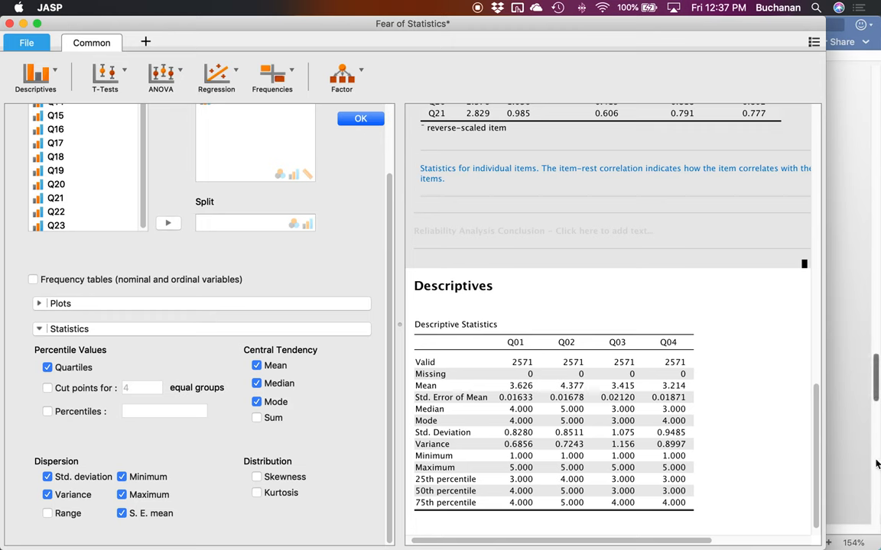
Use the menu bar while the Q01–Q04 table with quartile rows stays unchanged.
click(49, 6)
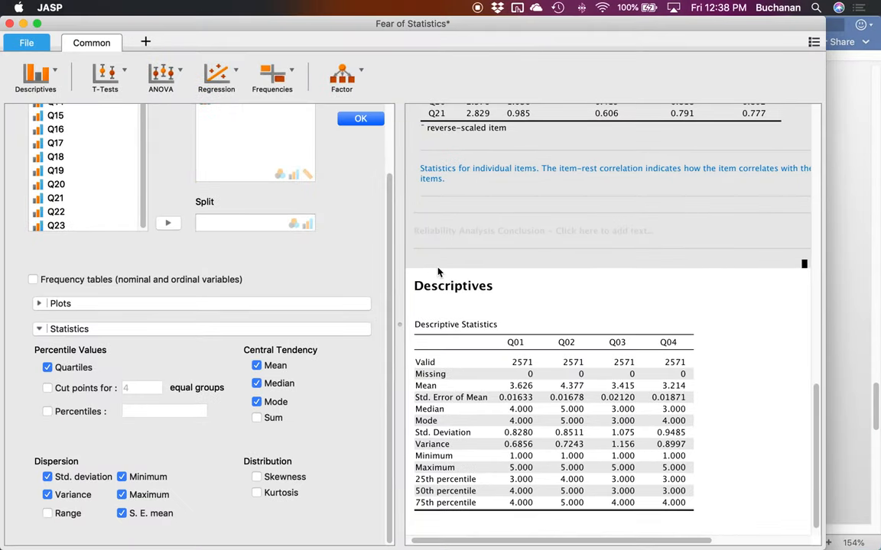
Bring the Word document forward to paste the Q01–Q04 Descriptive Statistics table.
click(501, 286)
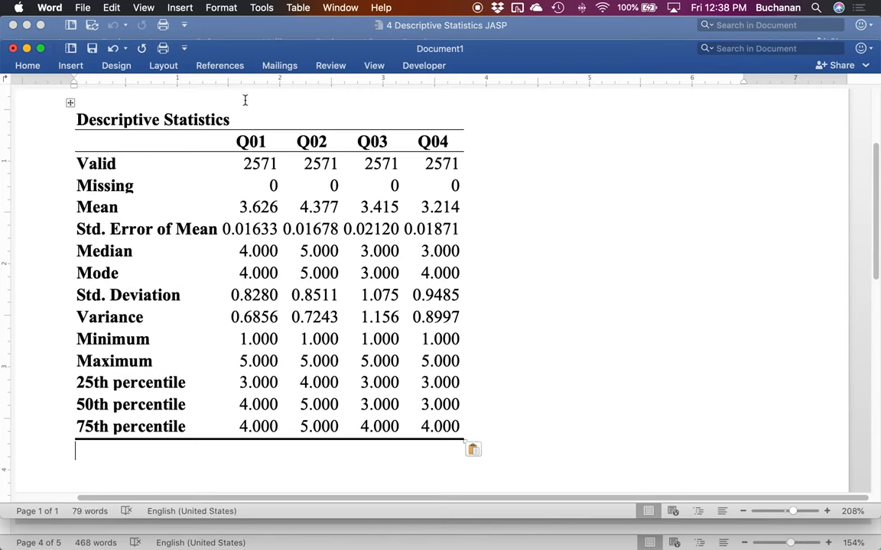
mouse_move(284, 449)
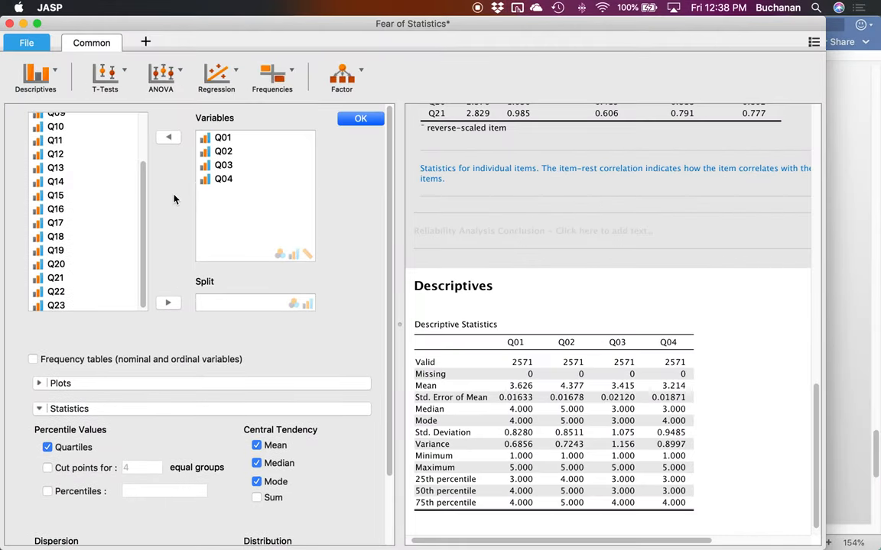
Return to the JASP Descriptives analysis showing the finished Q01–Q04 table.
click(55, 229)
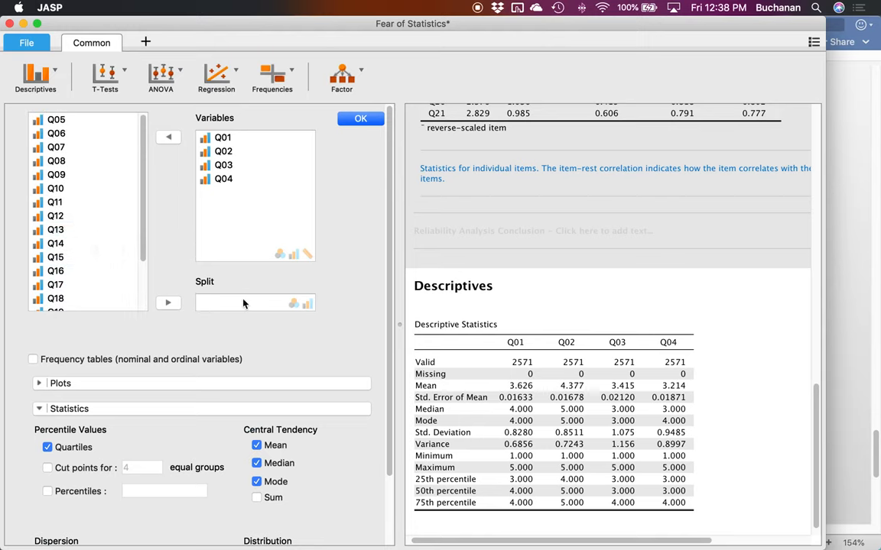
mouse_move(244, 312)
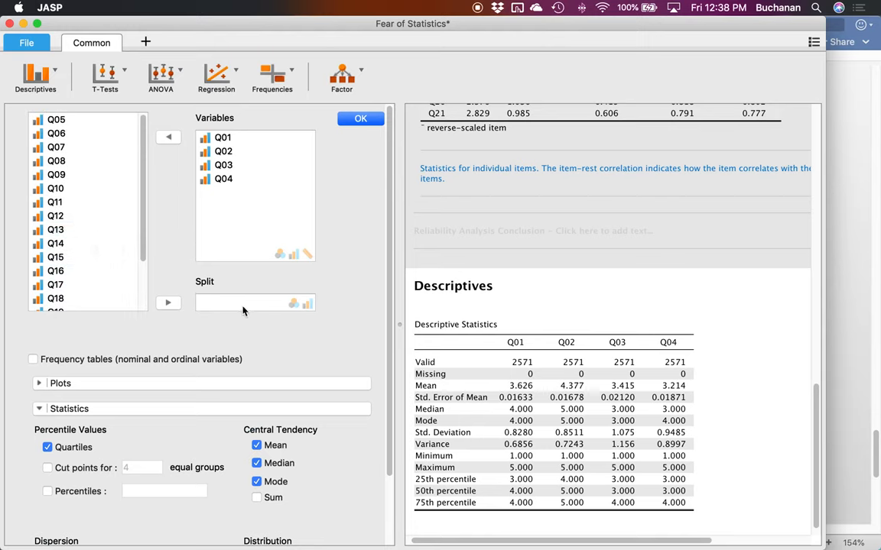